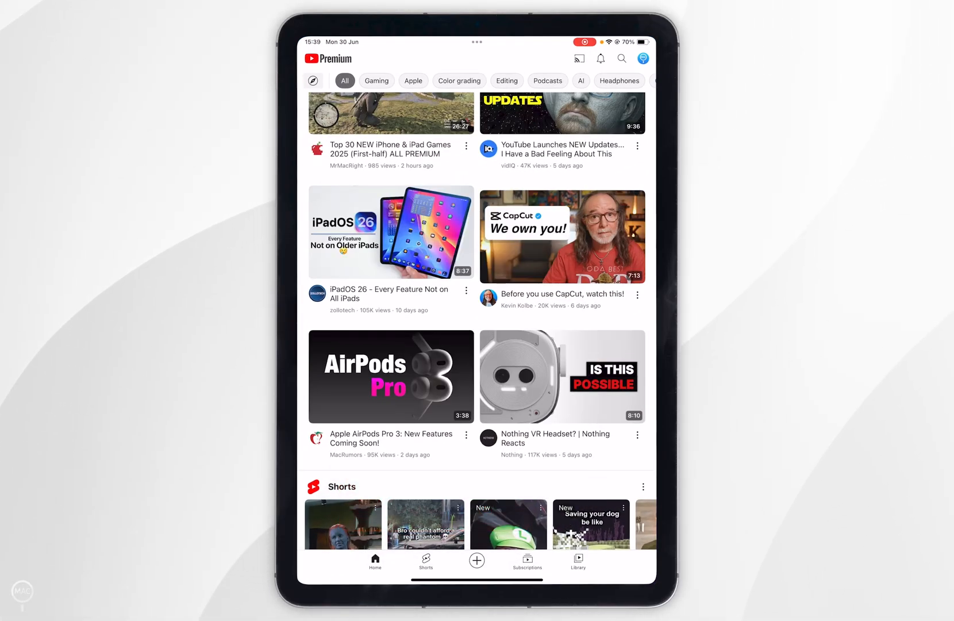
# Search the App Store for 'Youtube' from the Search tab.
pyautogui.press('home')
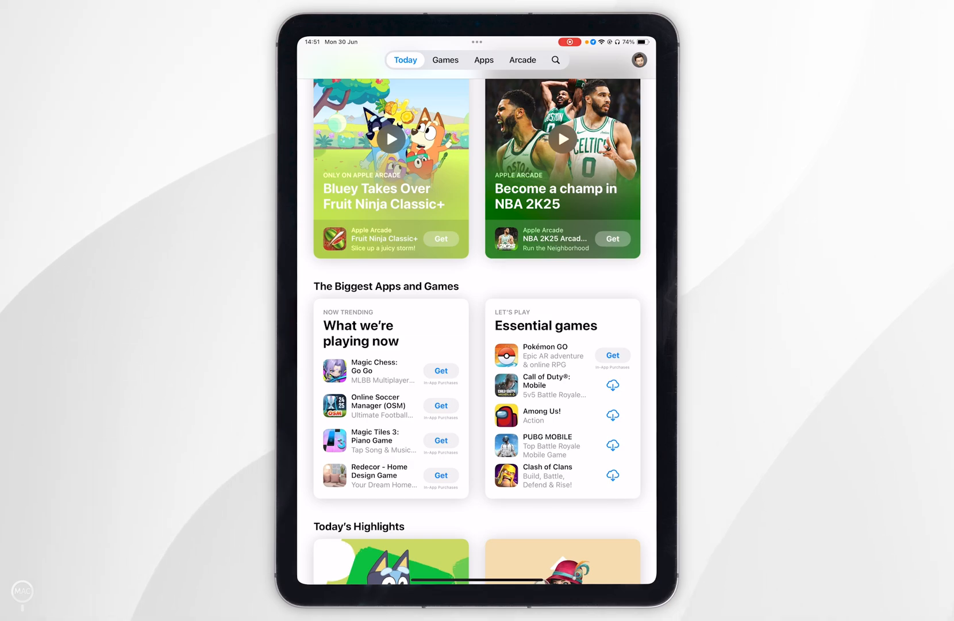
pyautogui.click(555, 60)
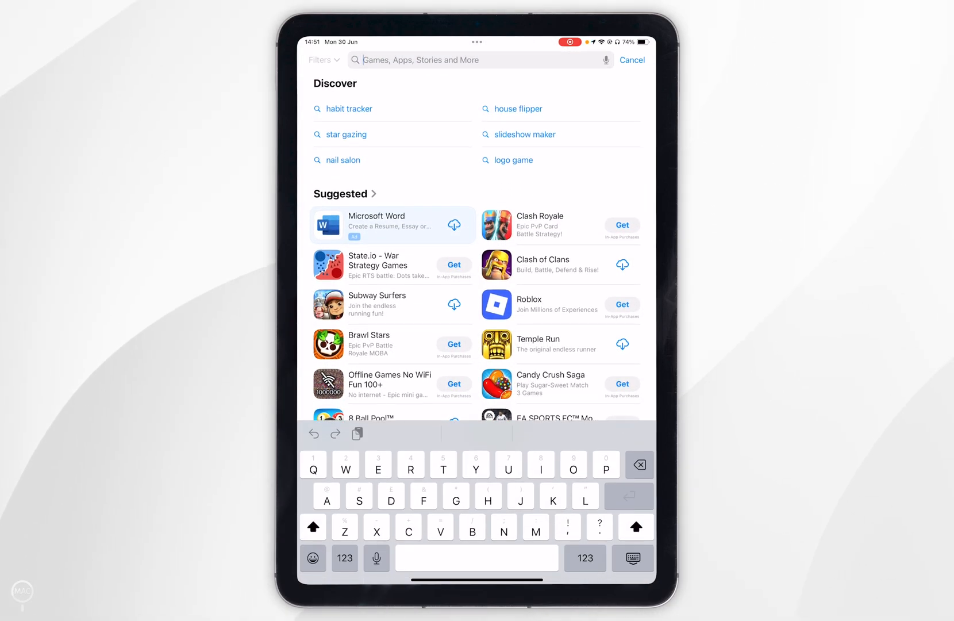
pyautogui.write('Youtube')
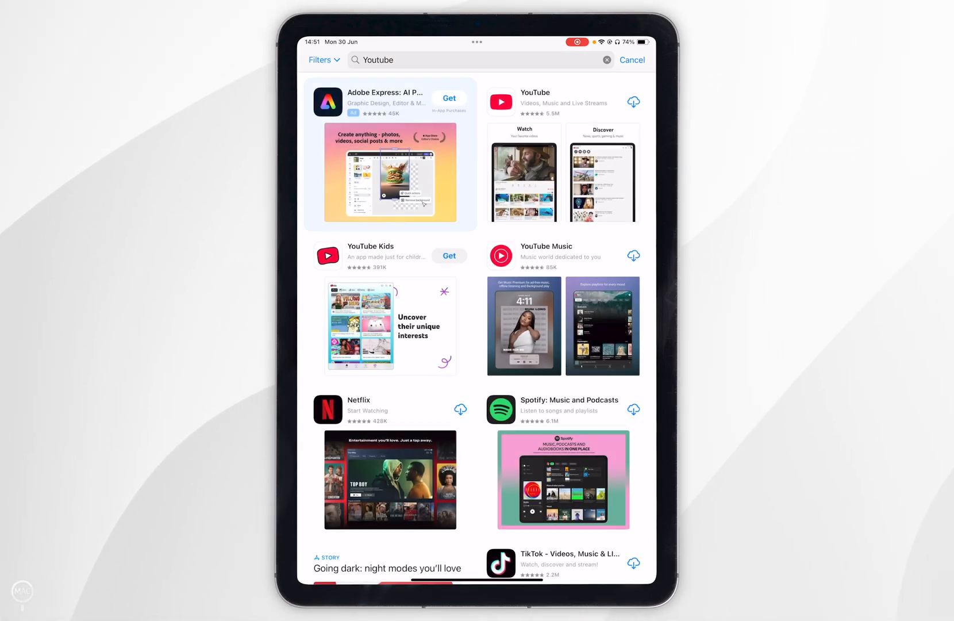
# Browse the YouTube app's store page and start downloading it.
pyautogui.click(534, 93)
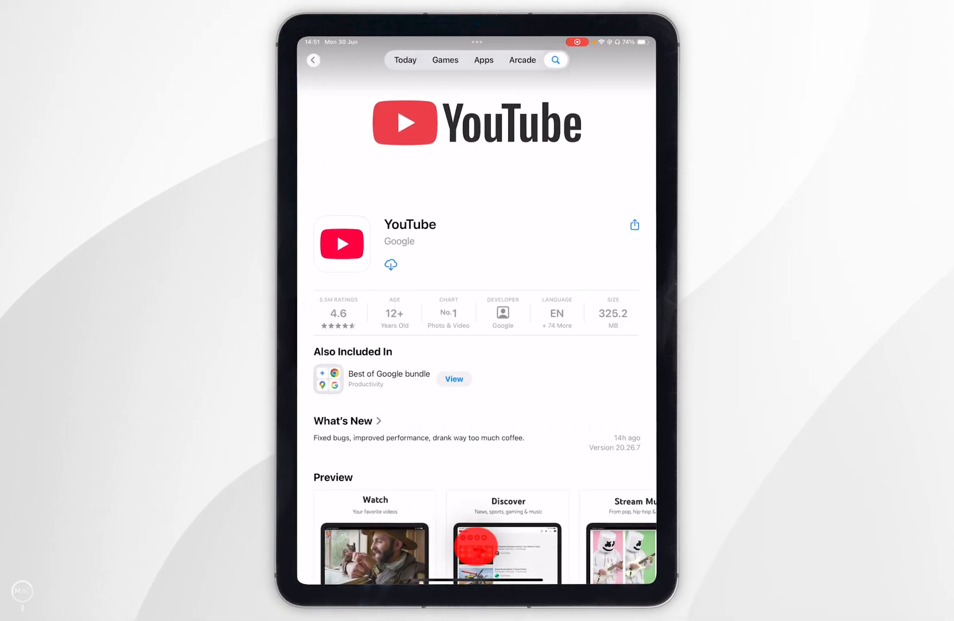
pyautogui.scroll(-3)
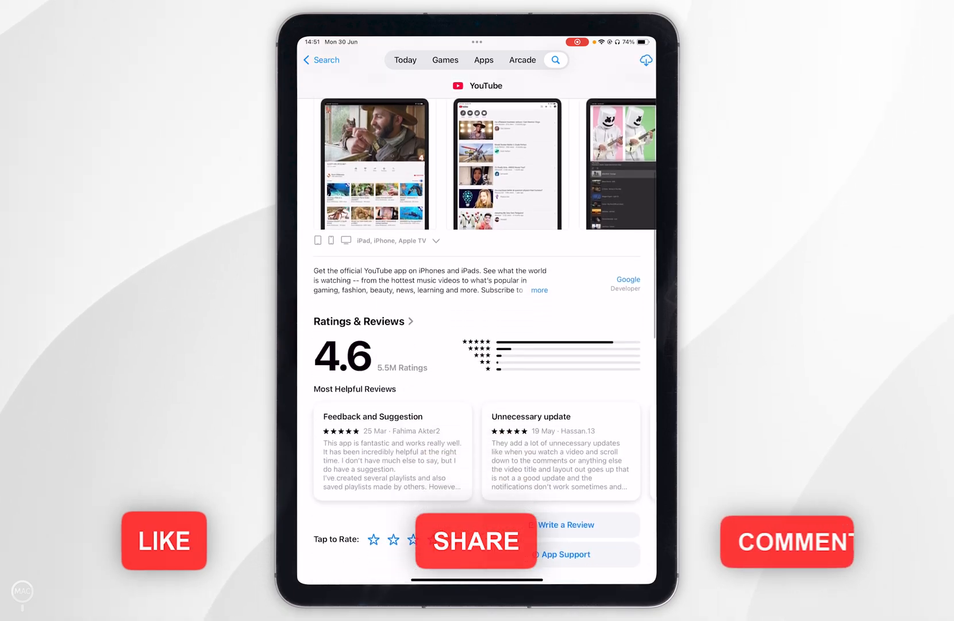
pyautogui.scroll(-3)
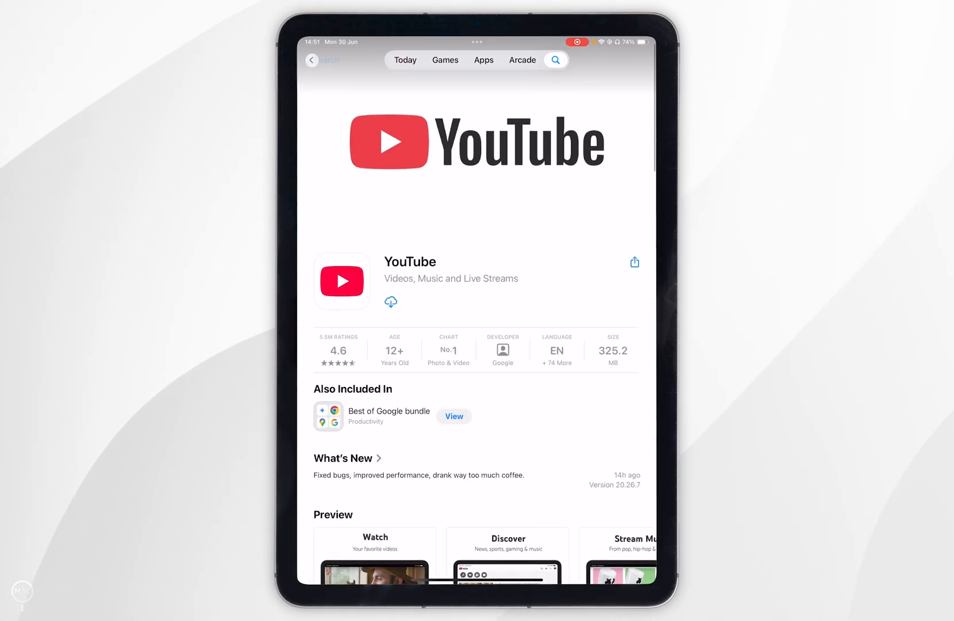
pyautogui.scroll(-3)
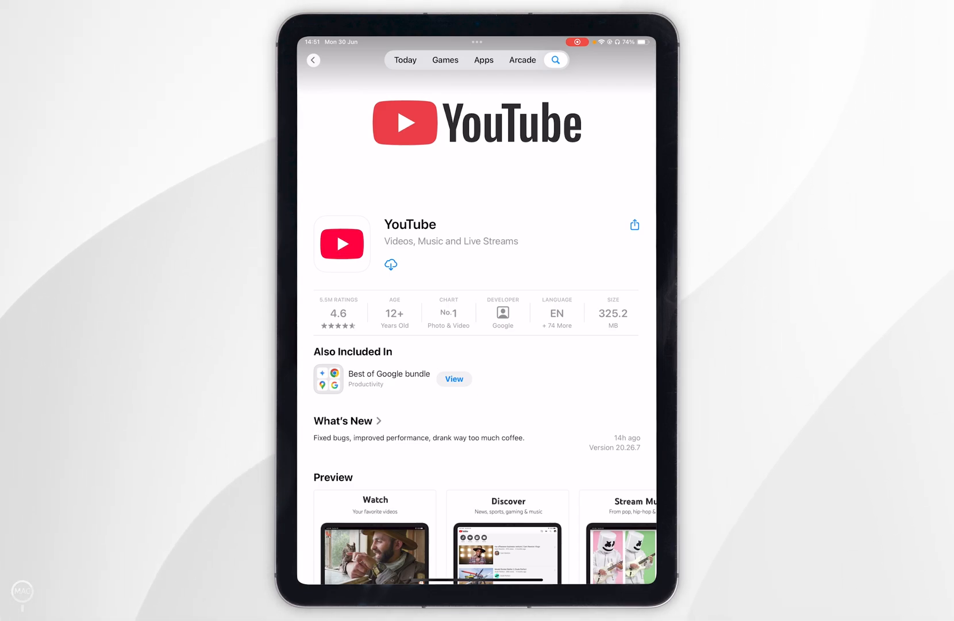
pyautogui.click(391, 265)
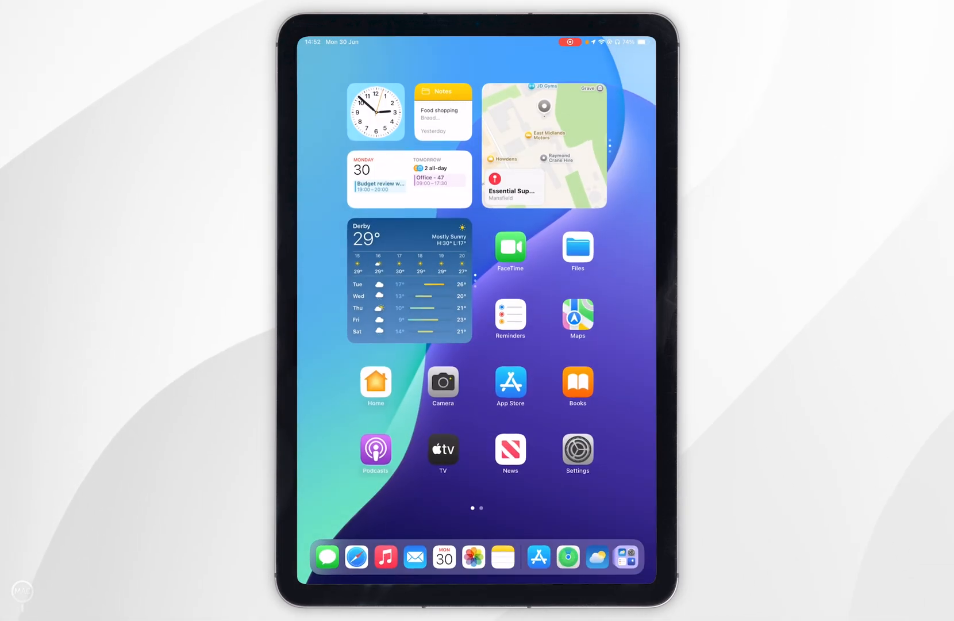
# Launch YouTube from Recently Added in the App Library.
pyautogui.hscroll(-3)
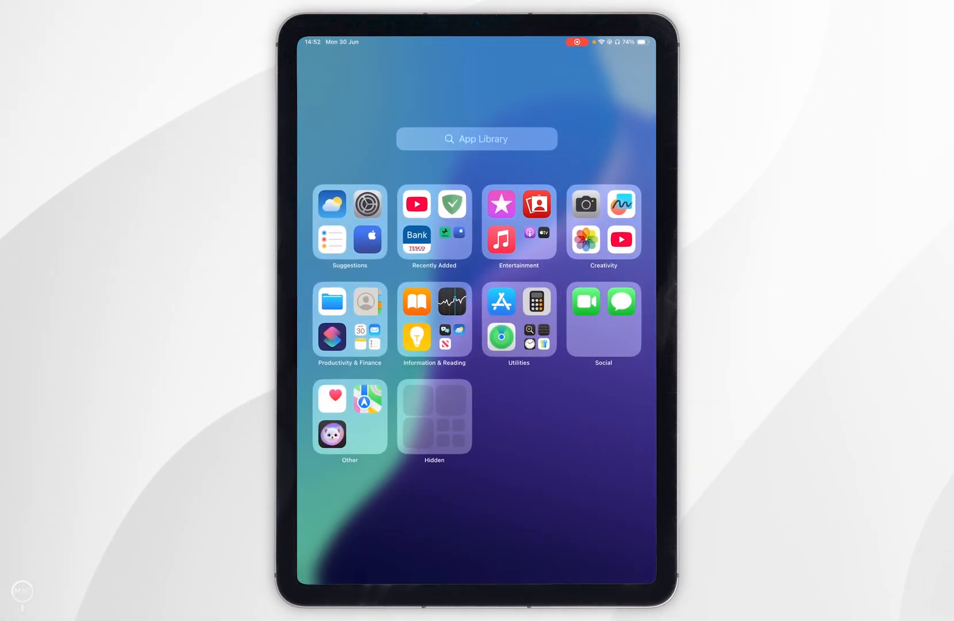
pyautogui.click(416, 204)
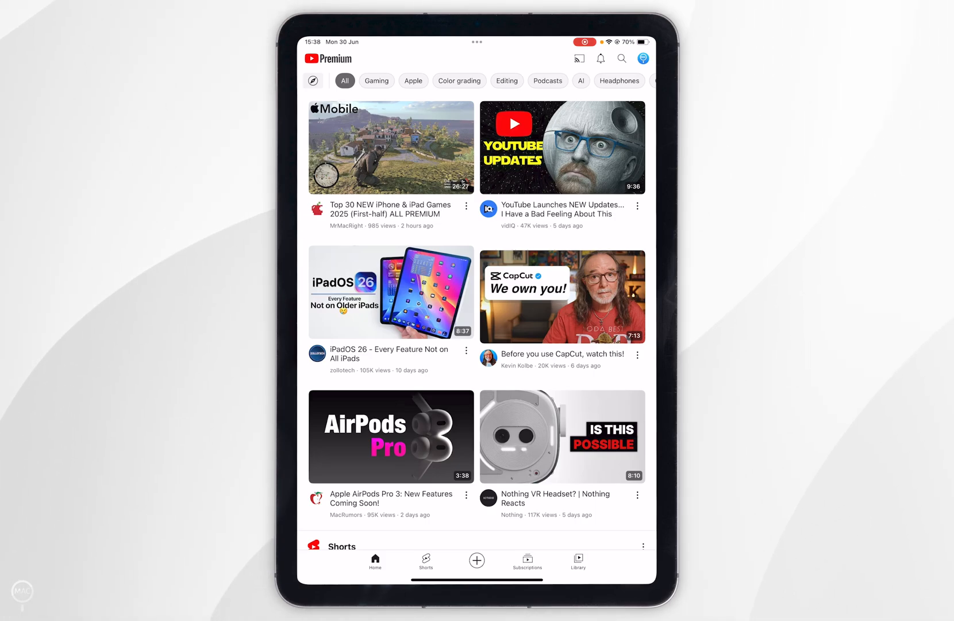
# Confirm the signed-in account in the profile panel, then scroll down to the Shorts row.
pyautogui.click(643, 58)
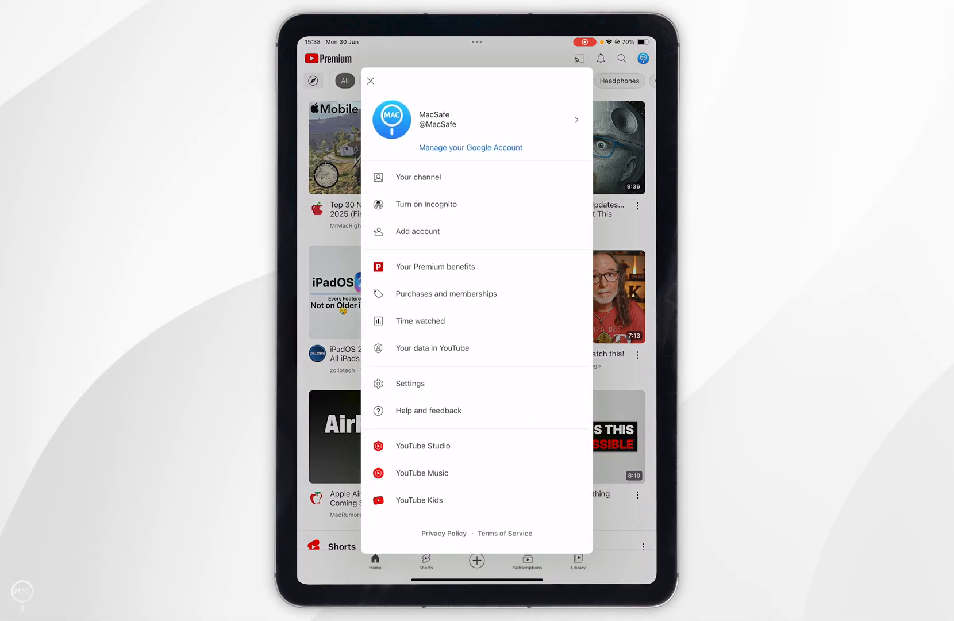
pyautogui.click(371, 80)
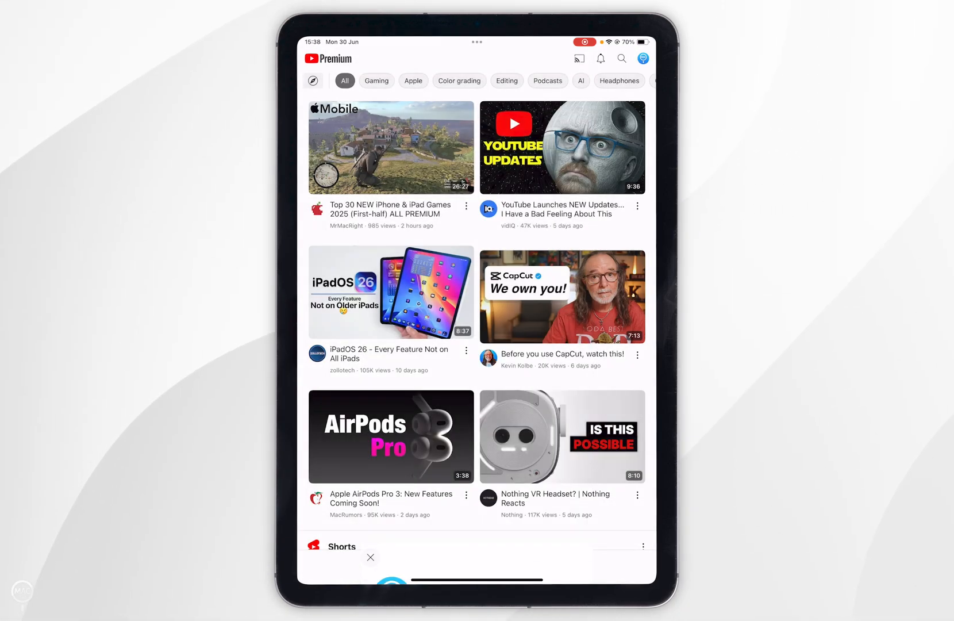
pyautogui.scroll(-3)
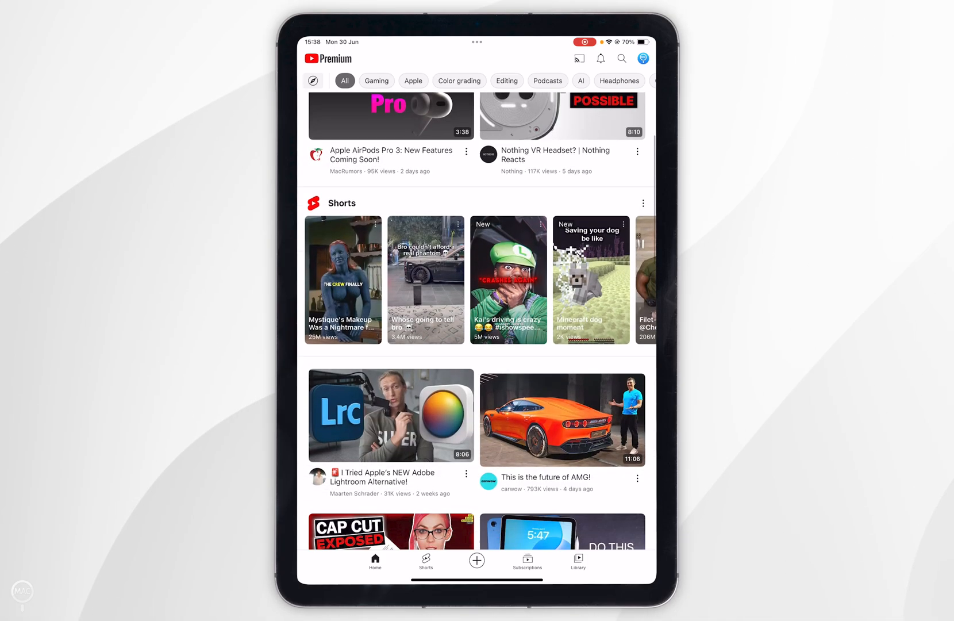